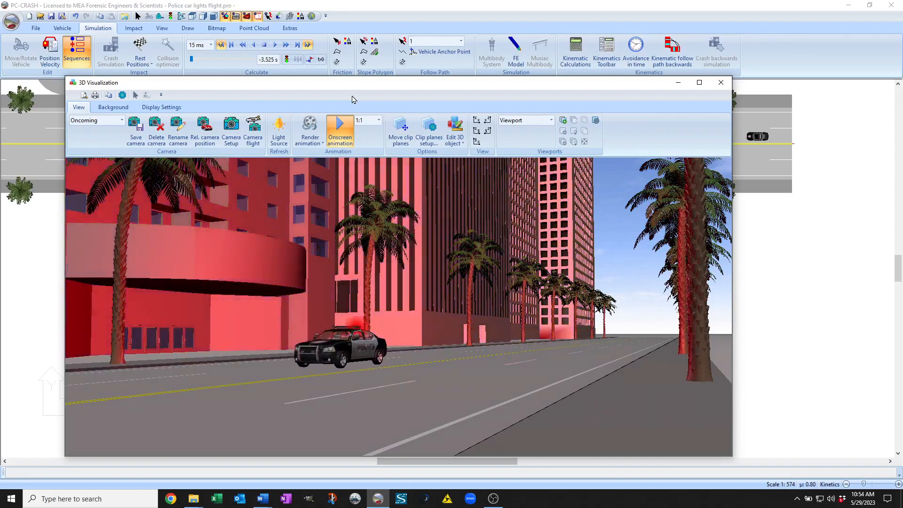
- Preview the saved Chase camera view, then switch back to the Oncoming camera
click(121, 121)
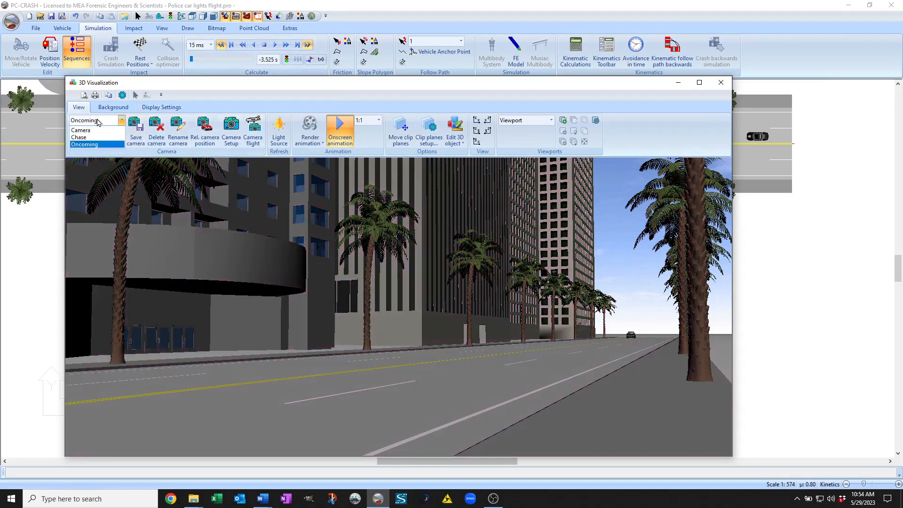
click(79, 137)
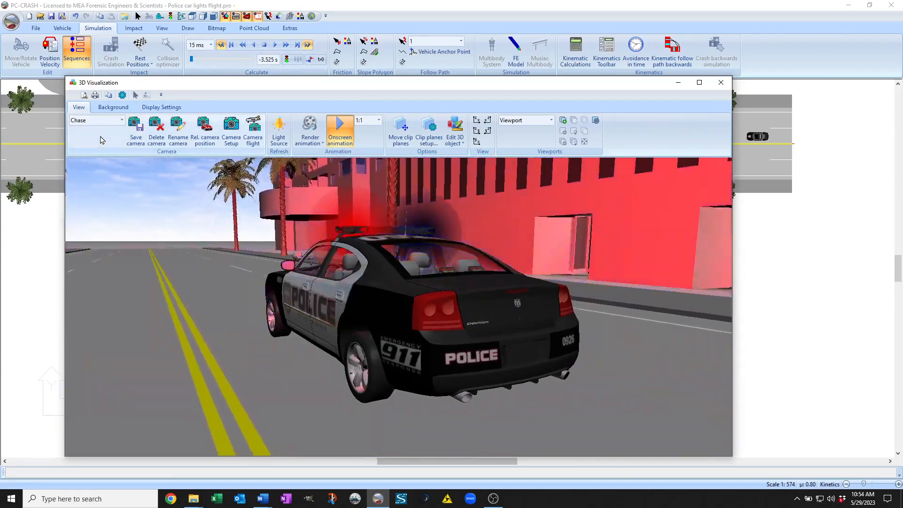
click(121, 120)
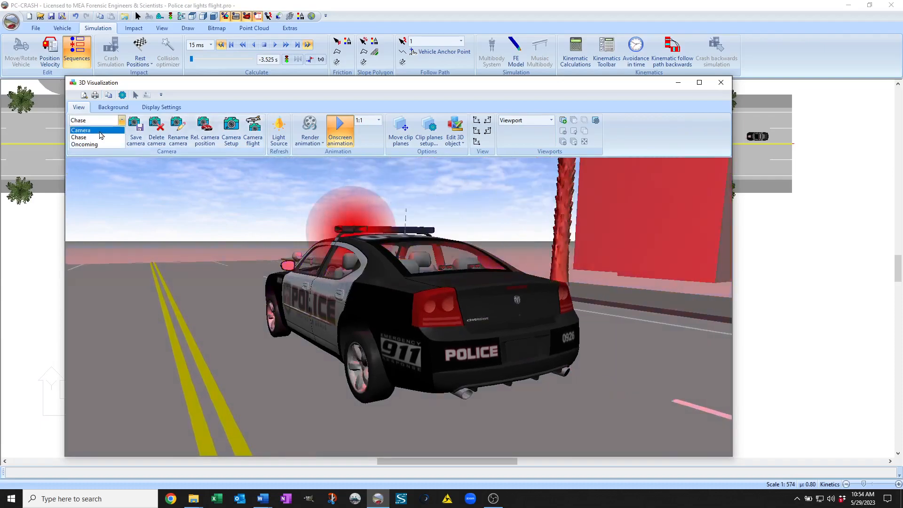
click(85, 145)
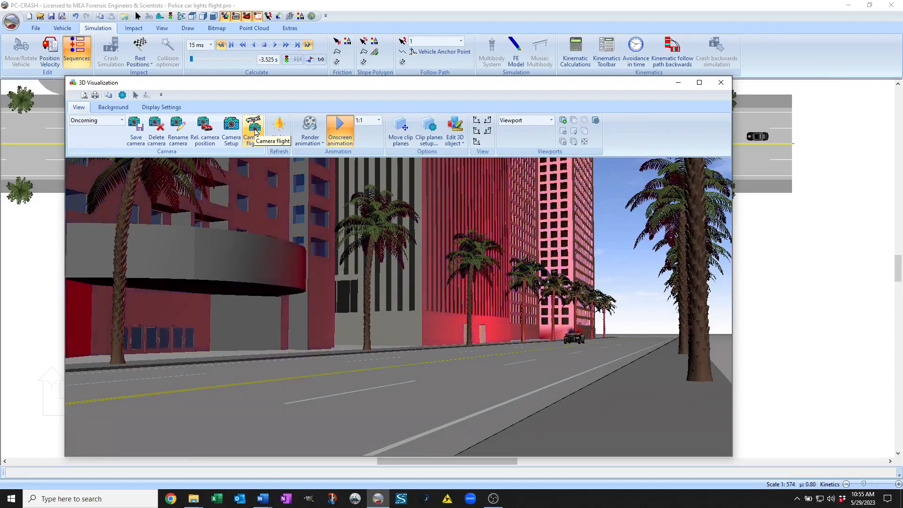
- Review the camera flight keyframes, checking the time and camera of the first two
click(253, 126)
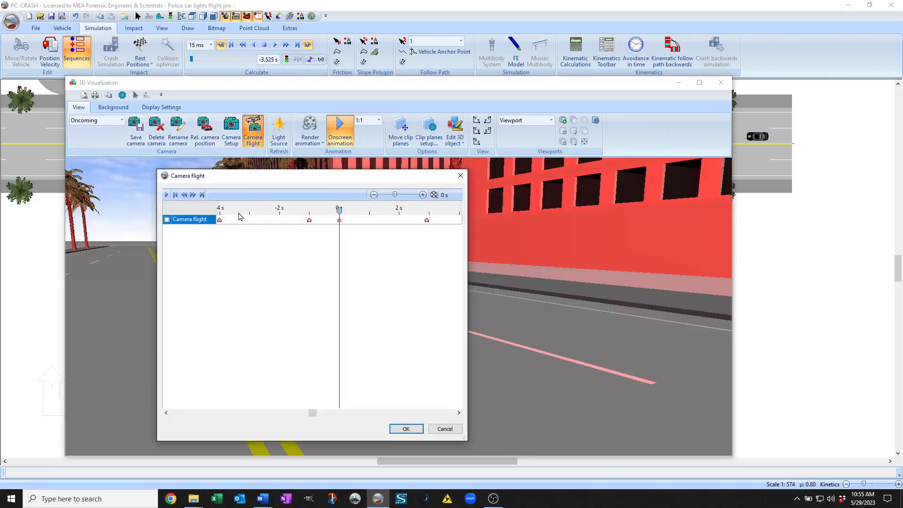
right_click(219, 220)
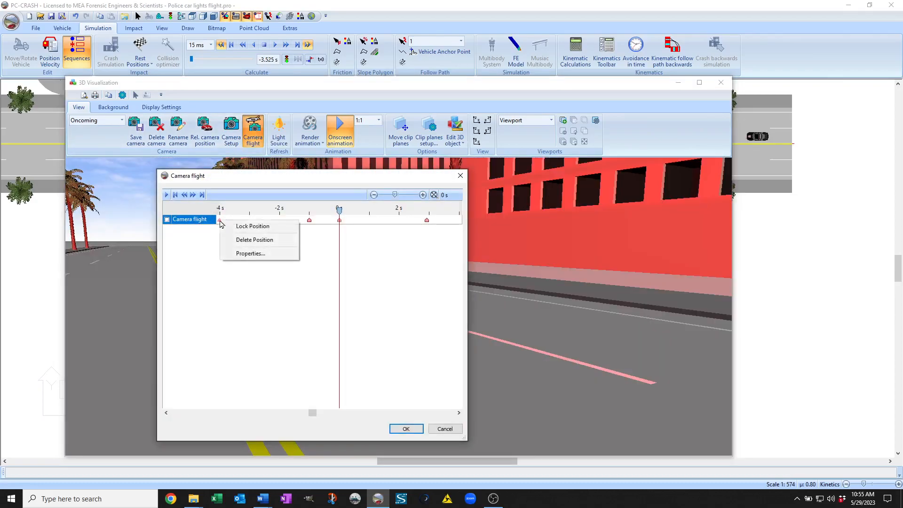
click(251, 253)
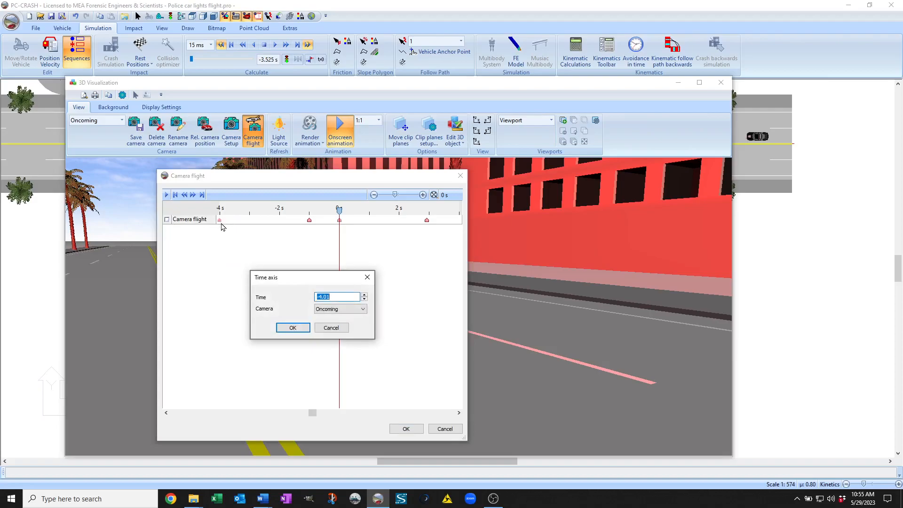
click(293, 327)
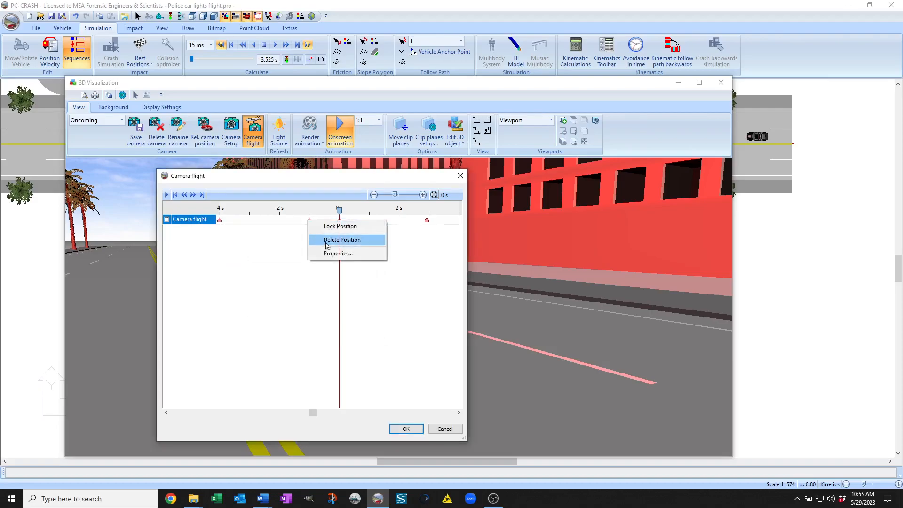
click(339, 254)
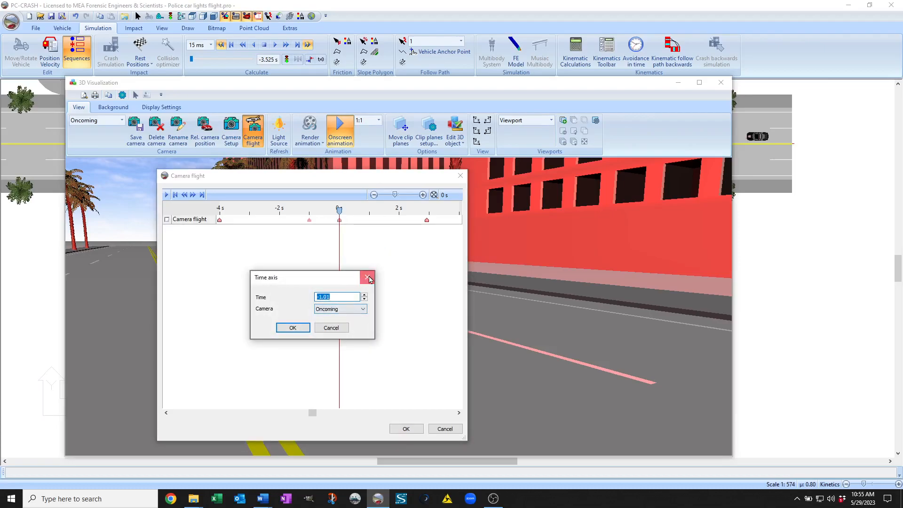
click(367, 277)
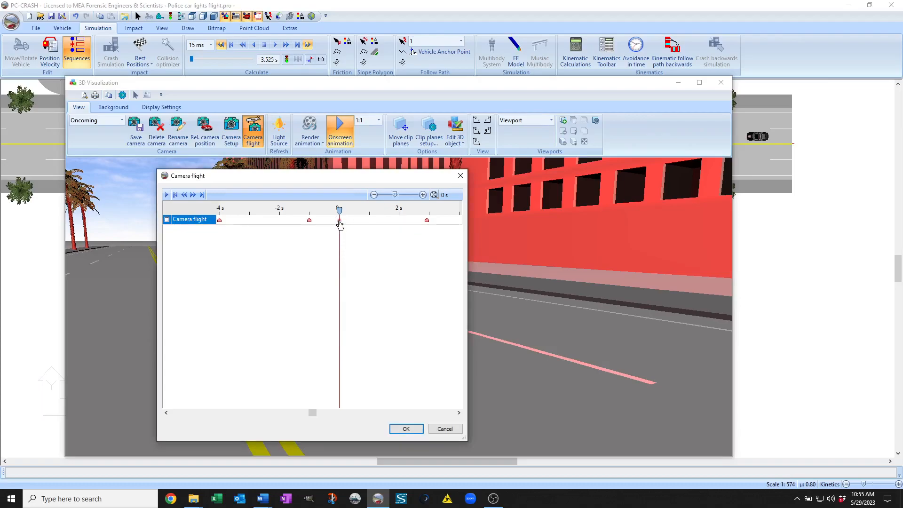
- Enable the camera flight, confirm its settings and start the onscreen animation
double_click(338, 220)
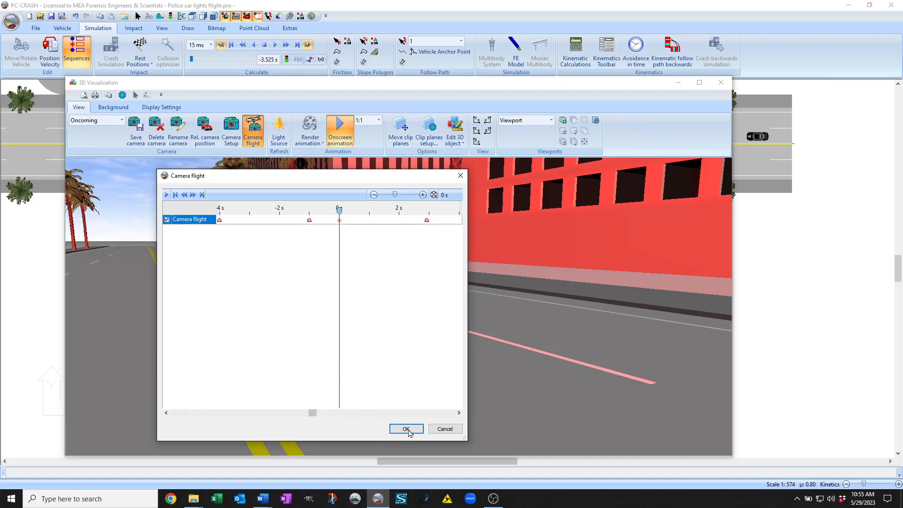
click(407, 429)
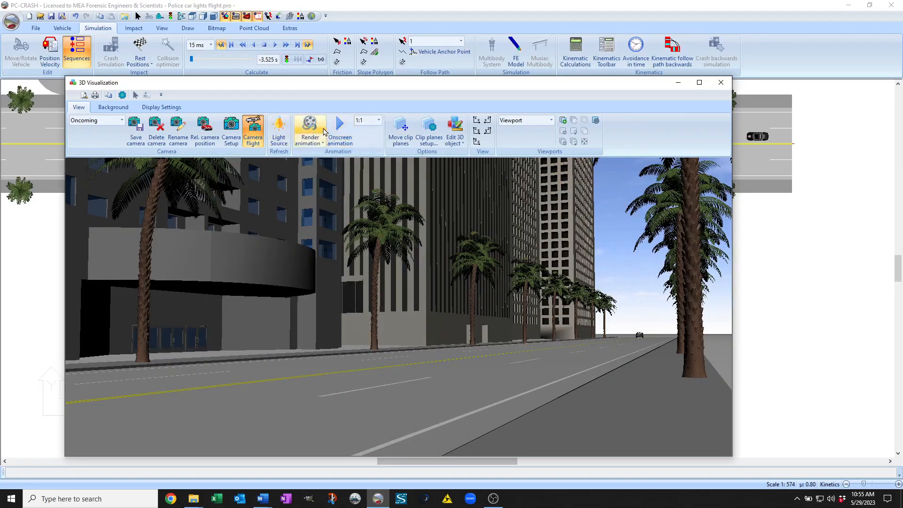
click(339, 124)
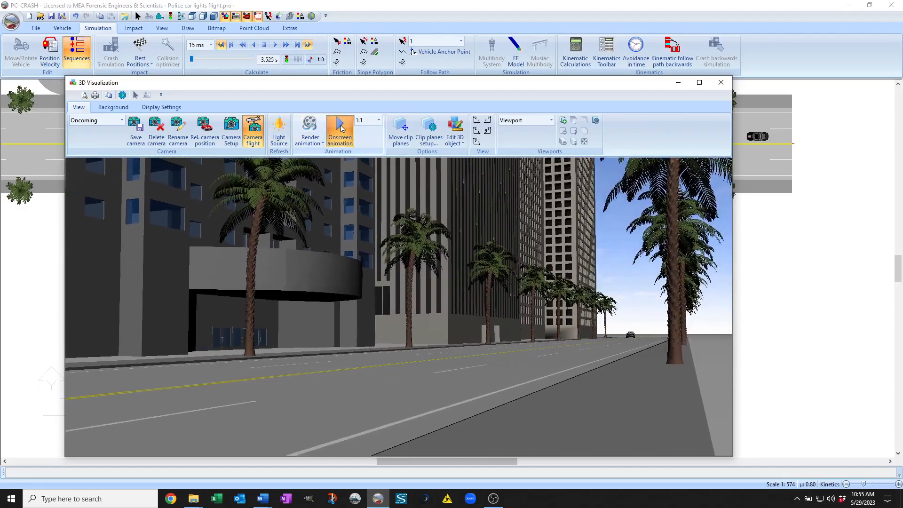